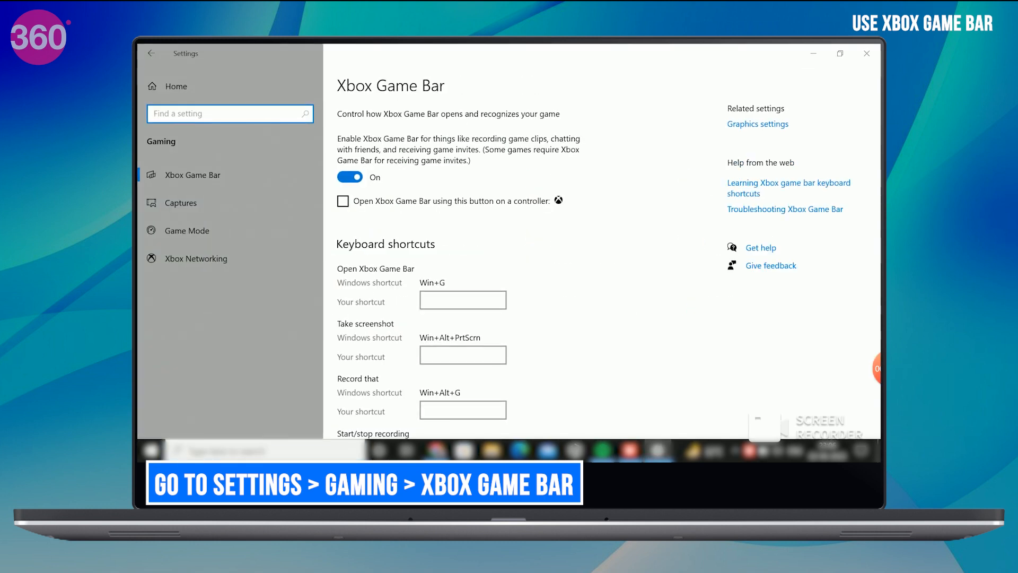
Enable Xbox Game Bar in Settings > Gaming and review its keyboard shortcuts list.
left_click(349, 177)
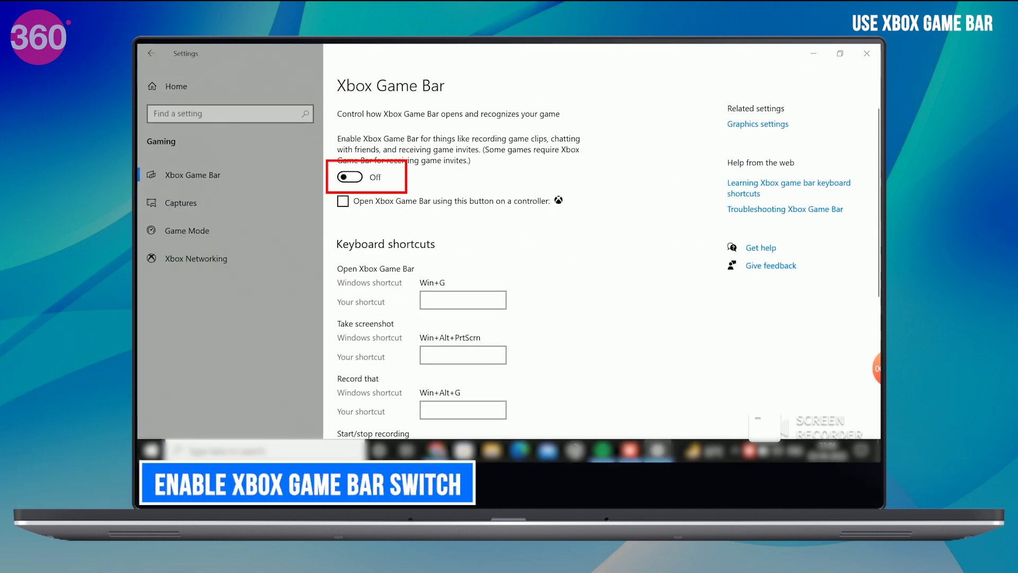
left_click(349, 177)
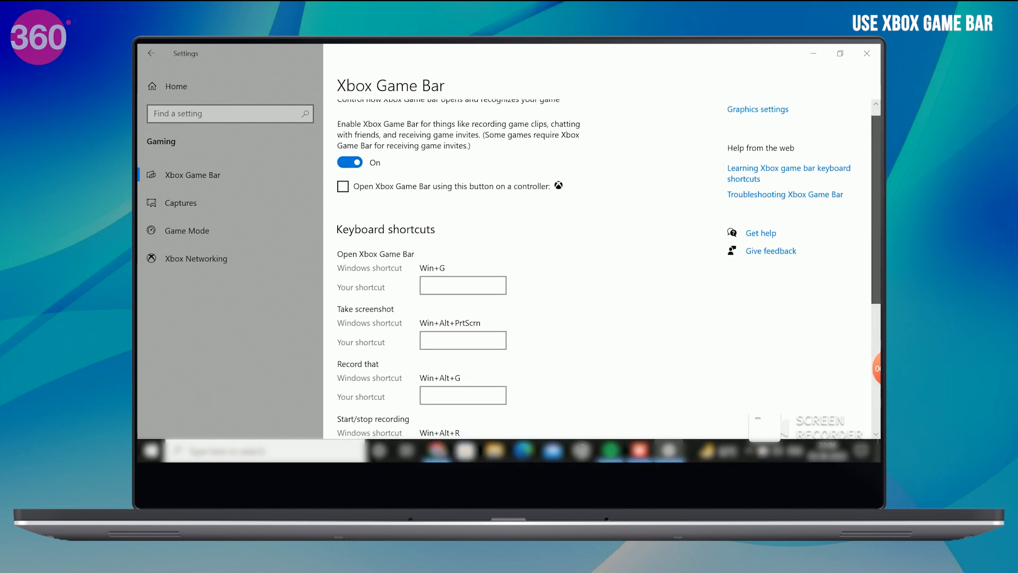
scroll("down", 3)
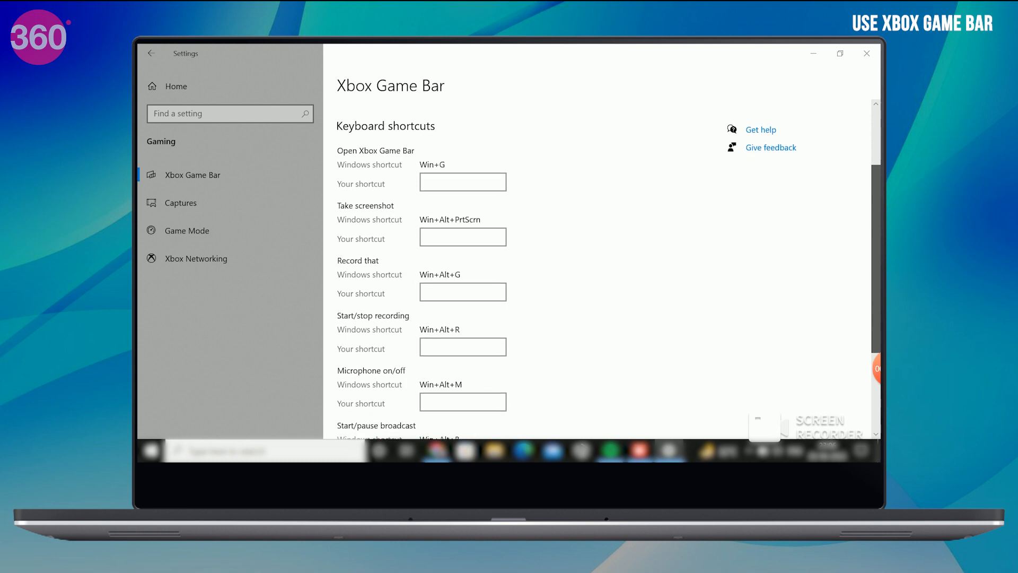
scroll("down", 3)
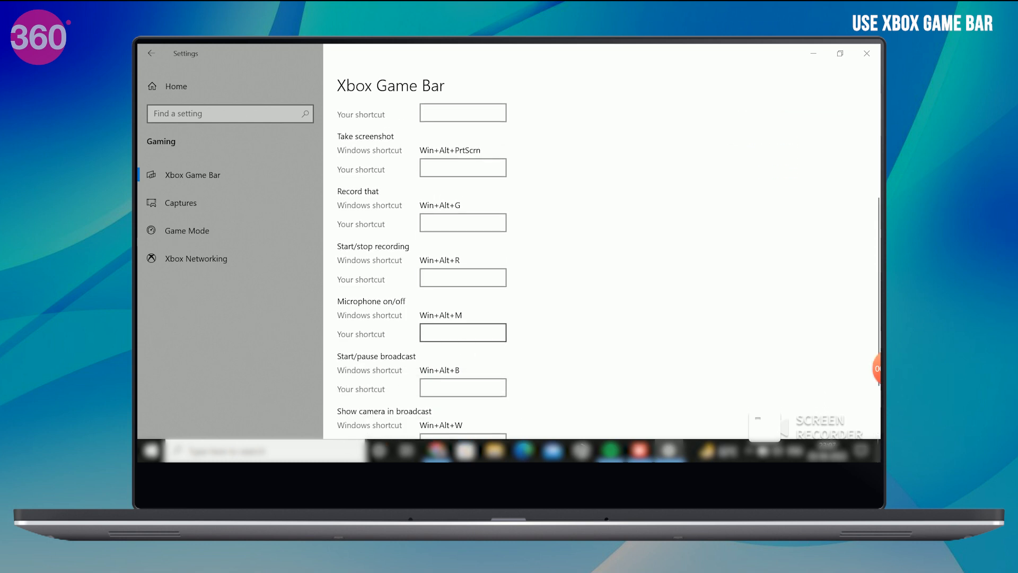
left_click(463, 388)
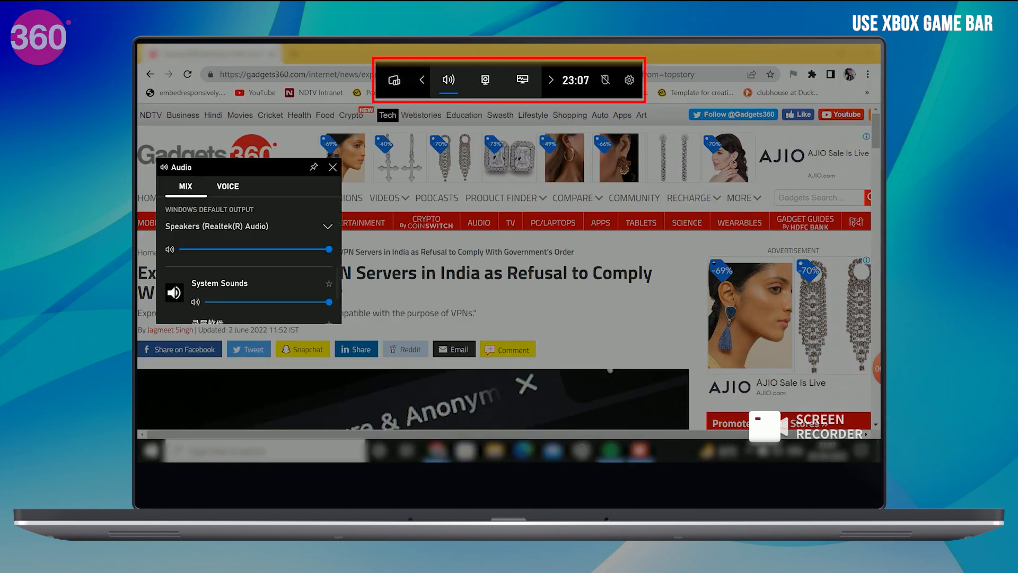
mouse_move(484, 80)
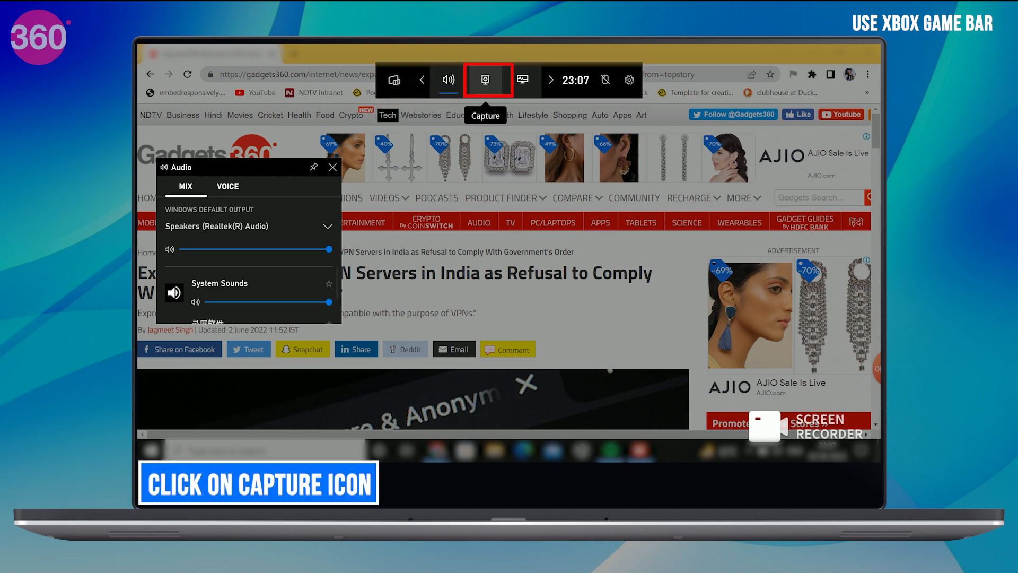
Start a Game Bar screen recording of the browser with the microphone turned on.
left_click(485, 80)
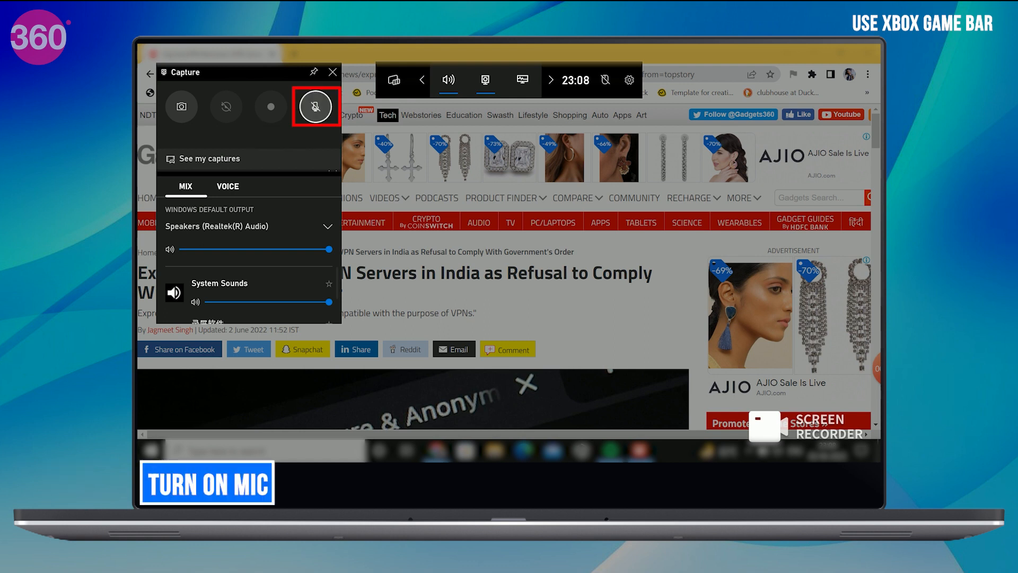
left_click(316, 106)
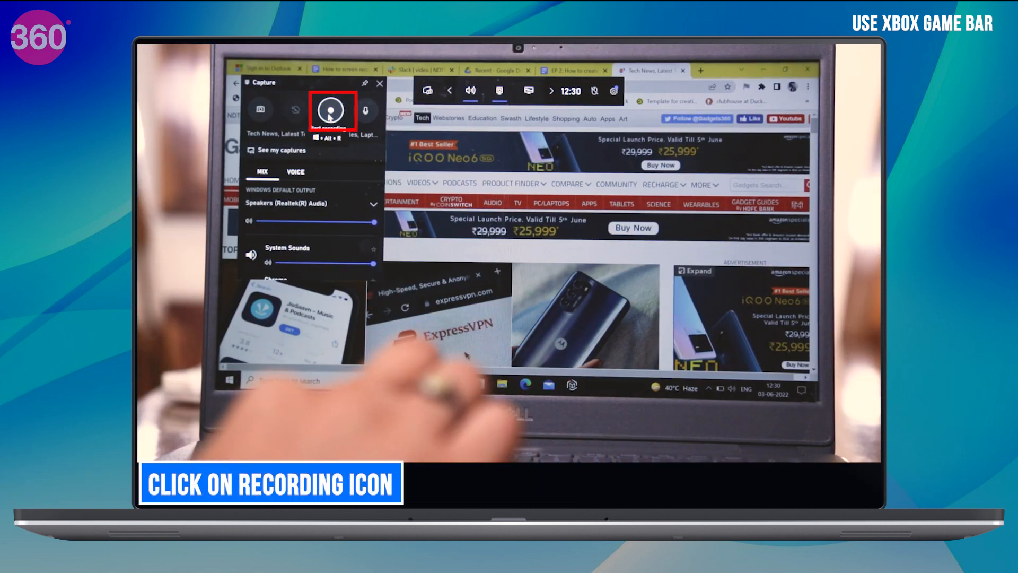
left_click(331, 109)
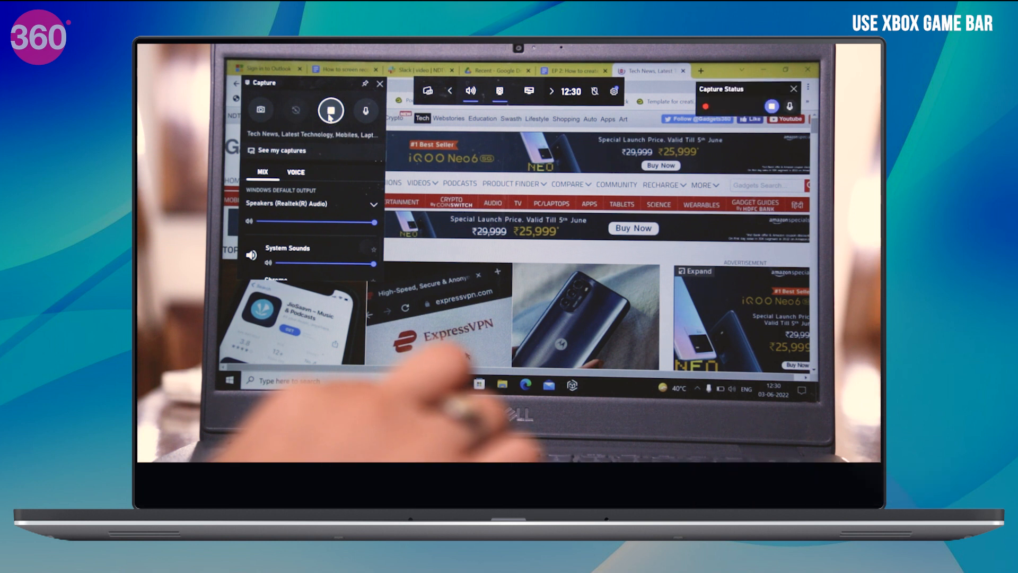
left_click(330, 110)
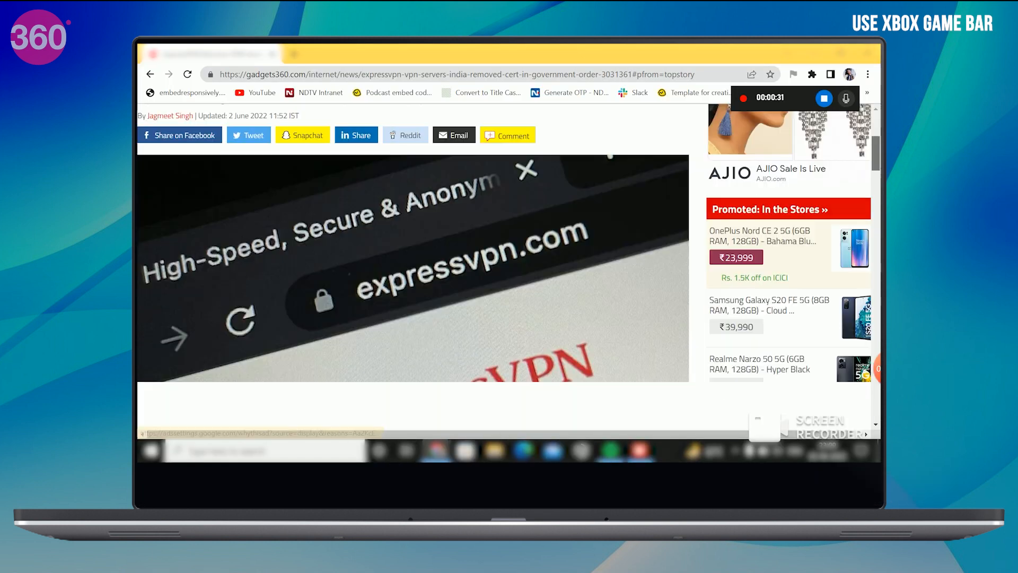
scroll("down", 3)
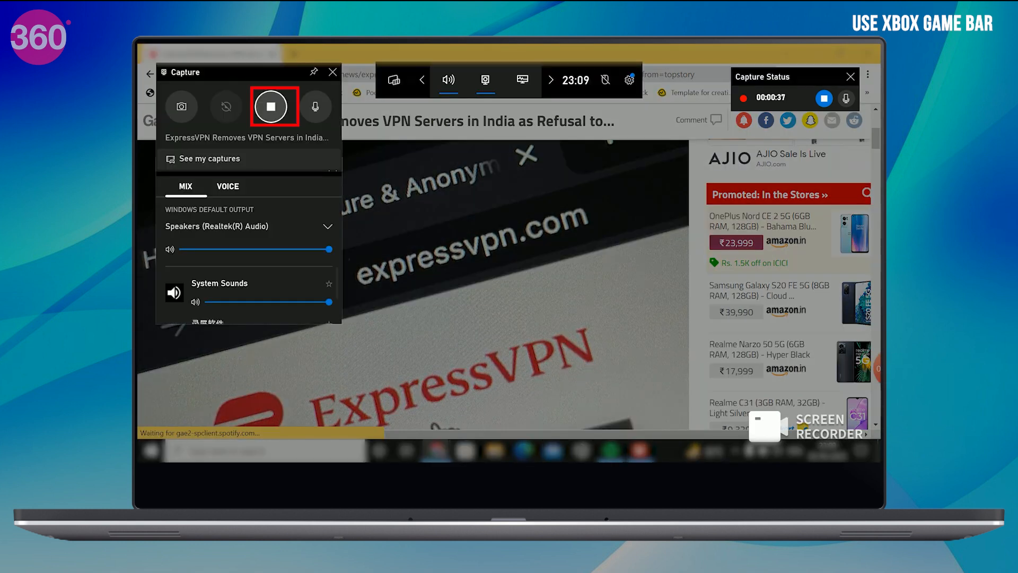
Stop the recording and bring up the gallery of saved captures.
left_click(272, 106)
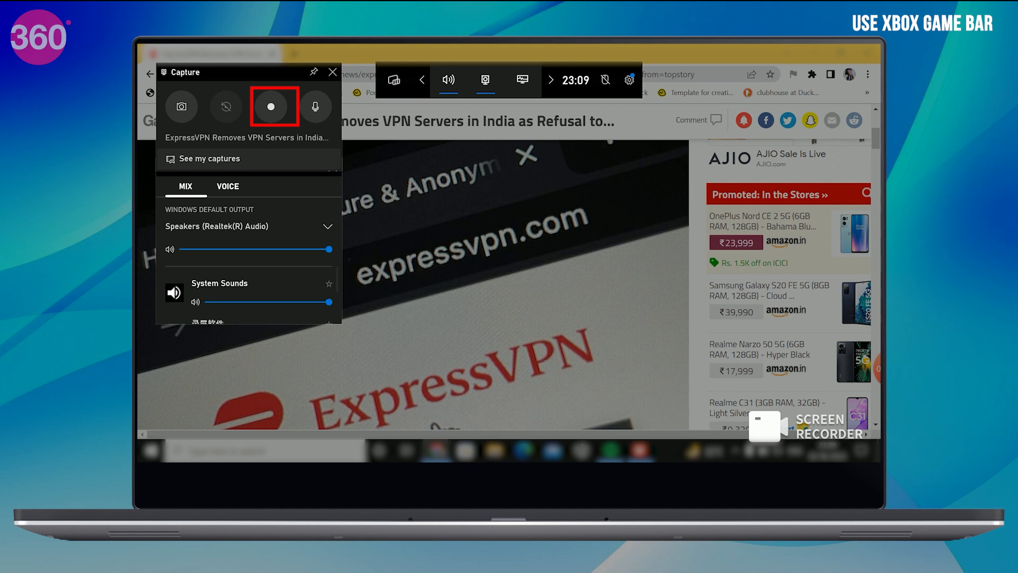
left_click(271, 106)
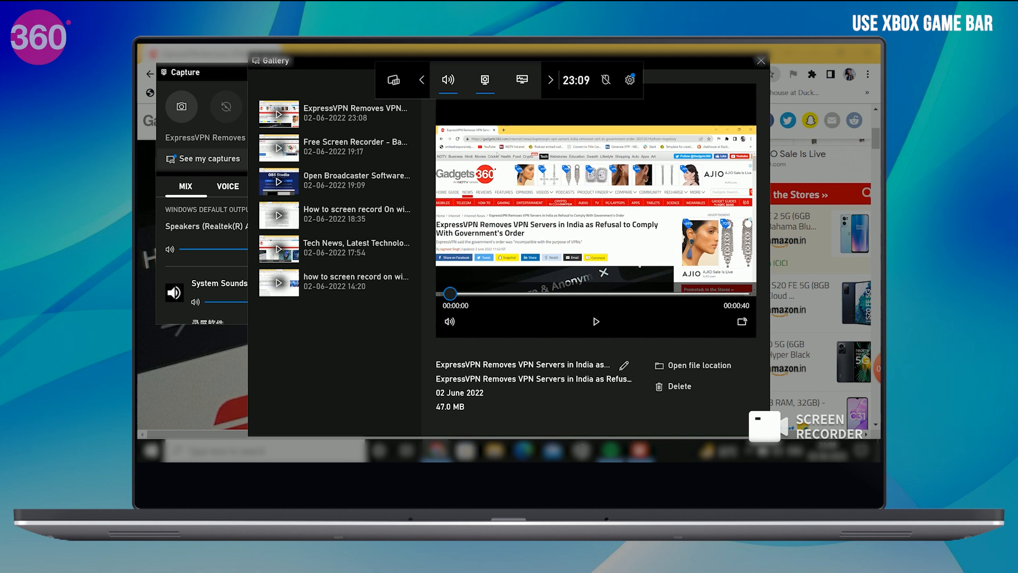
Play back the newest saved clip from the Game Bar captures gallery.
left_click(595, 321)
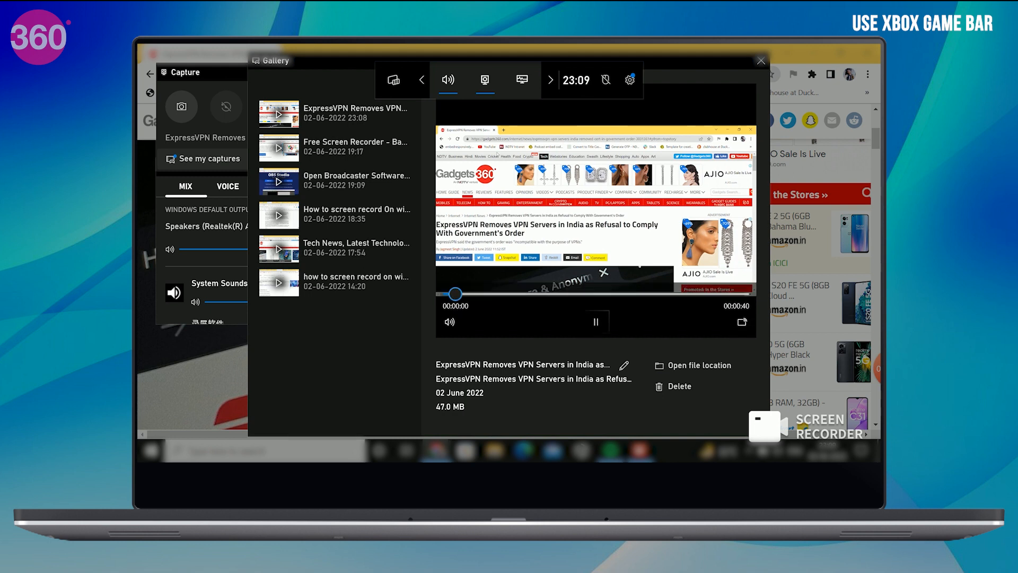
left_click(595, 321)
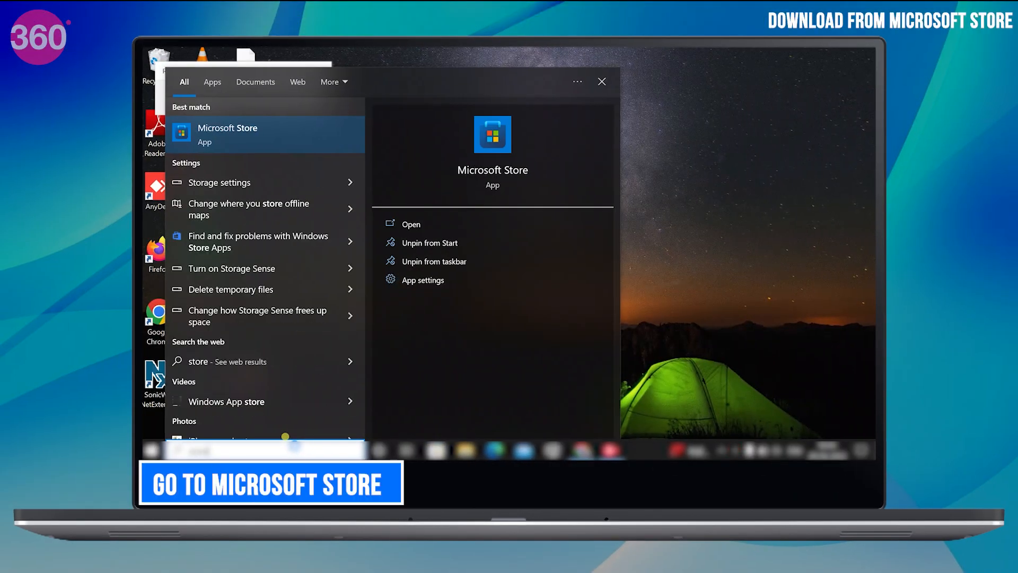
Search Microsoft Store for 'screen rec' and browse the screen recorder results.
left_click(410, 224)
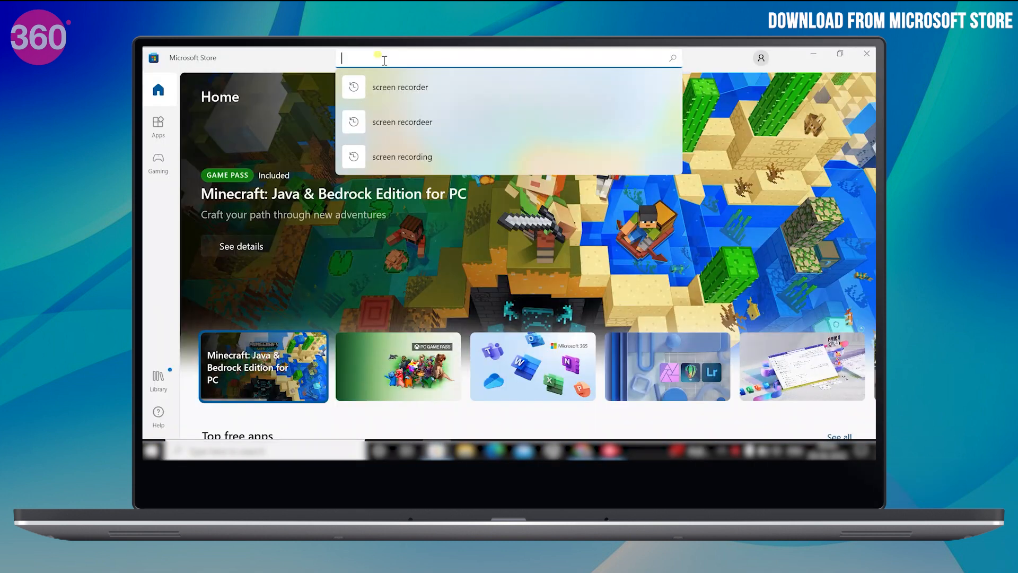
type("screen rec")
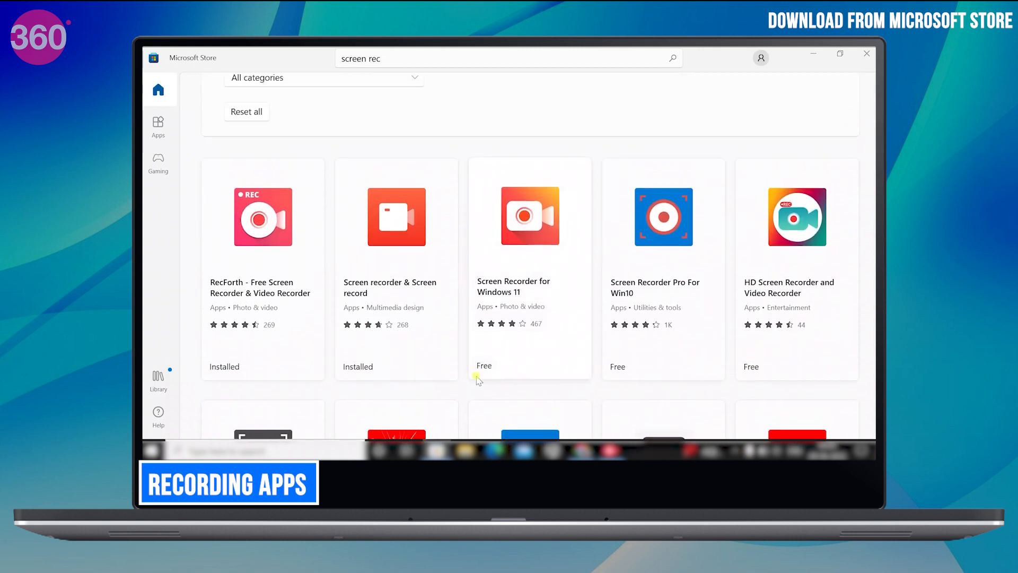
mouse_move(455, 280)
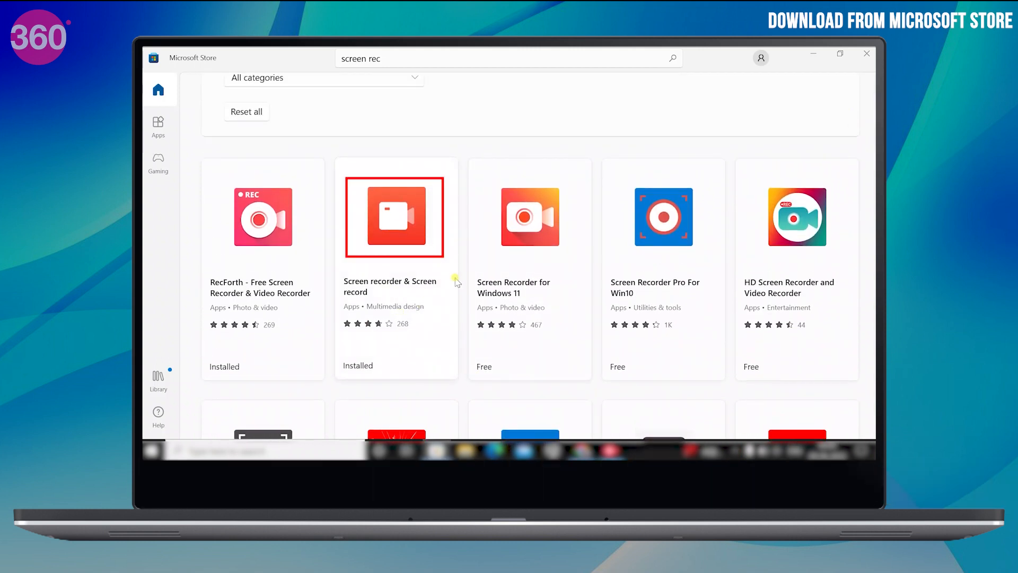
mouse_move(425, 271)
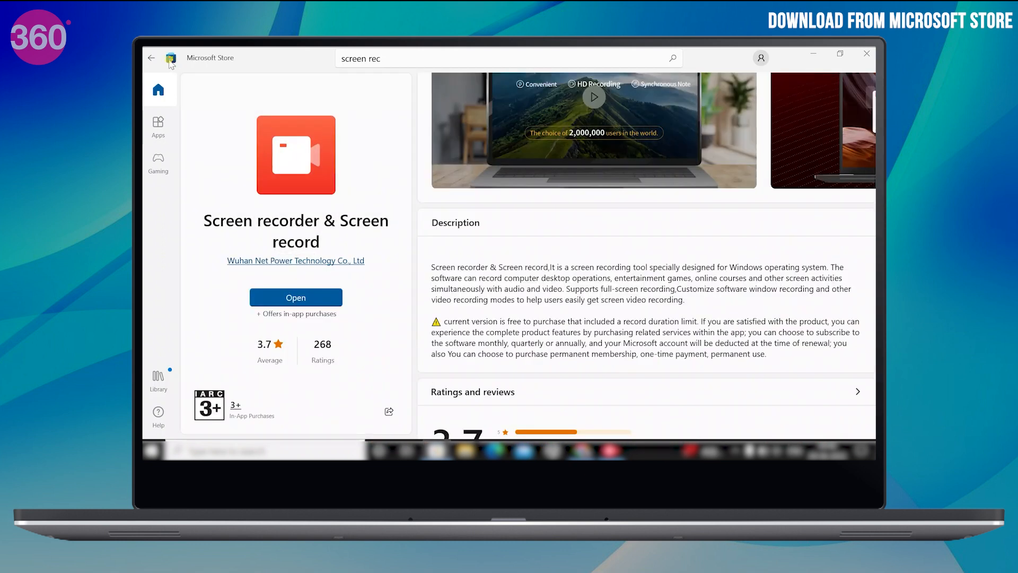
left_click(152, 57)
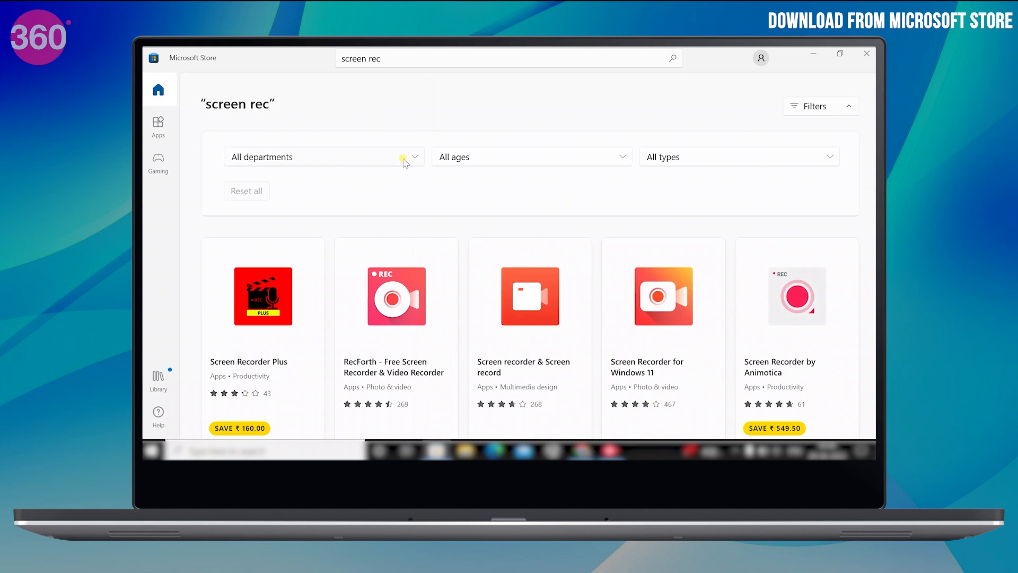
Launch RecForth from its Store page, make a full-screen recording and stop it.
left_click(396, 296)
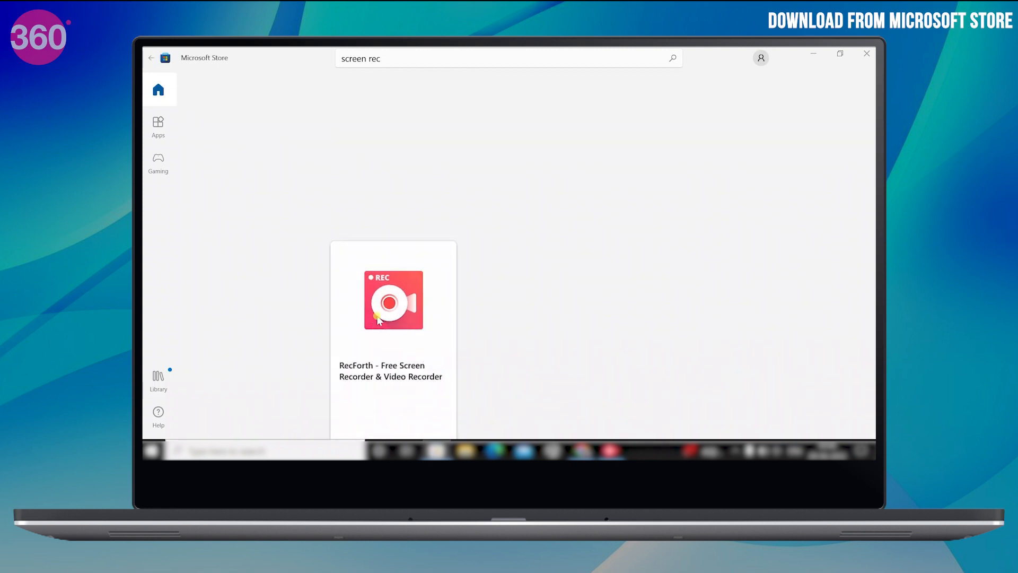
left_click(394, 301)
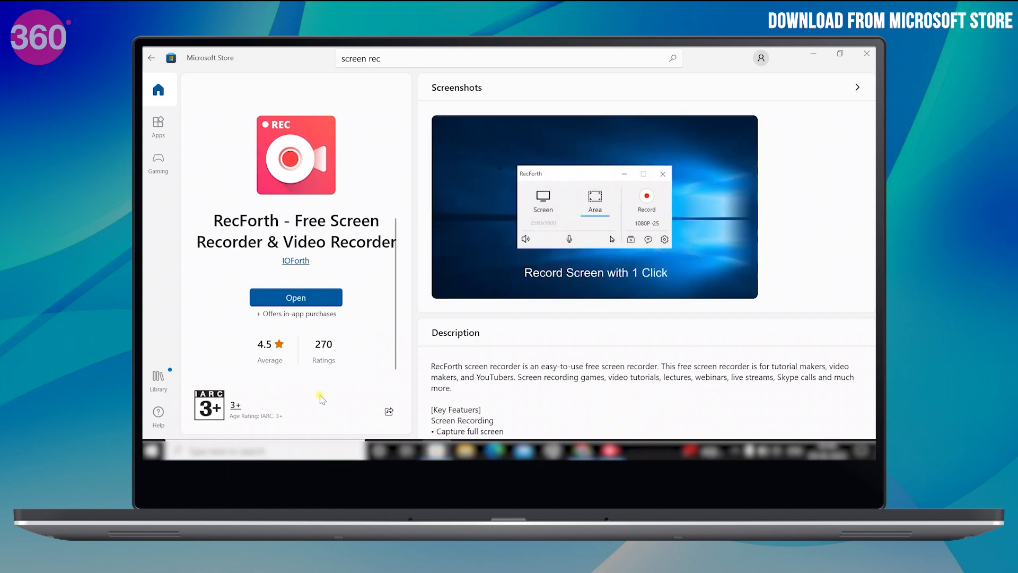
mouse_move(526, 293)
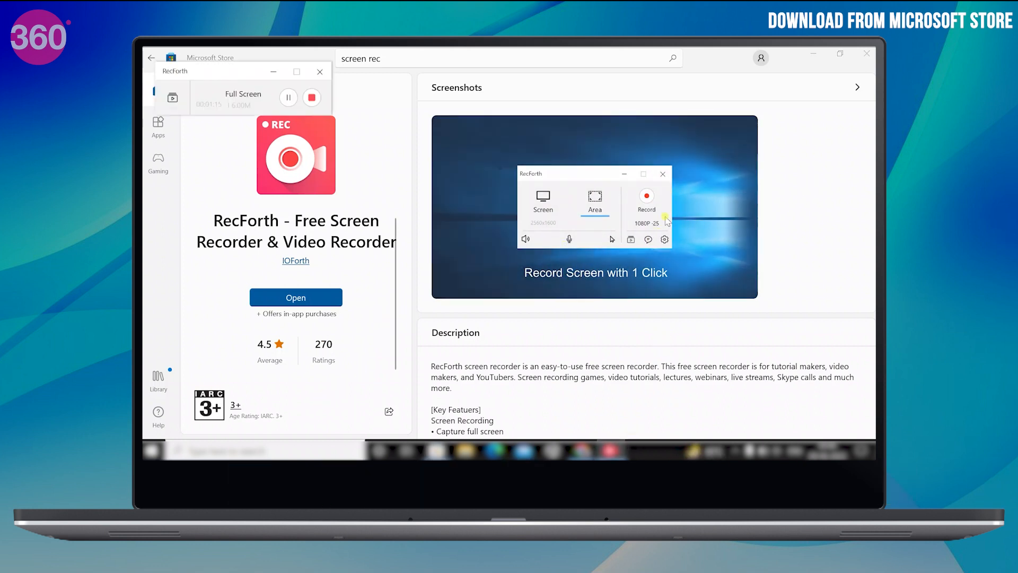
left_click(594, 206)
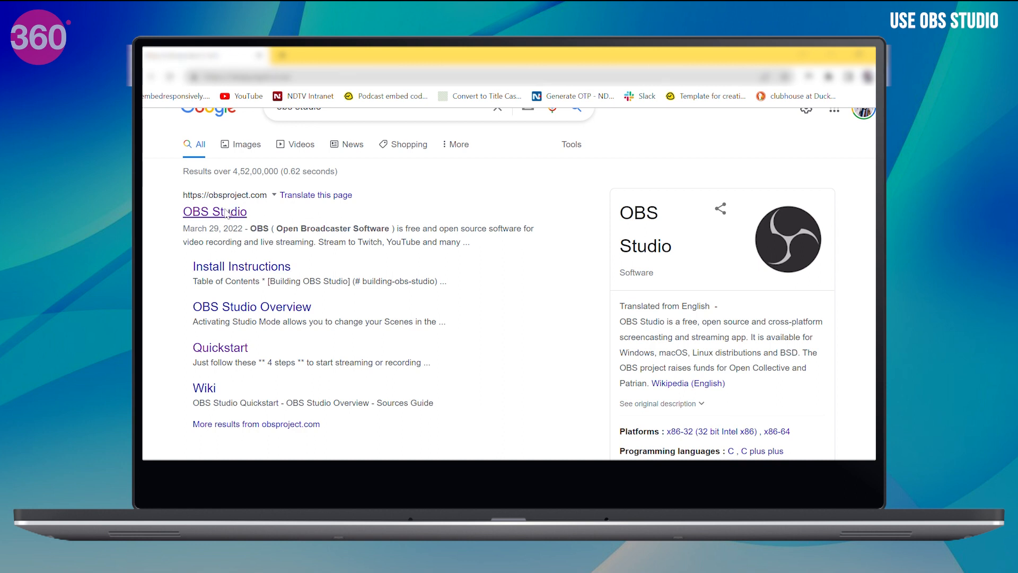
Visit the official obsproject.com site, then launch OBS Studio from its desktop shortcut.
left_click(214, 211)
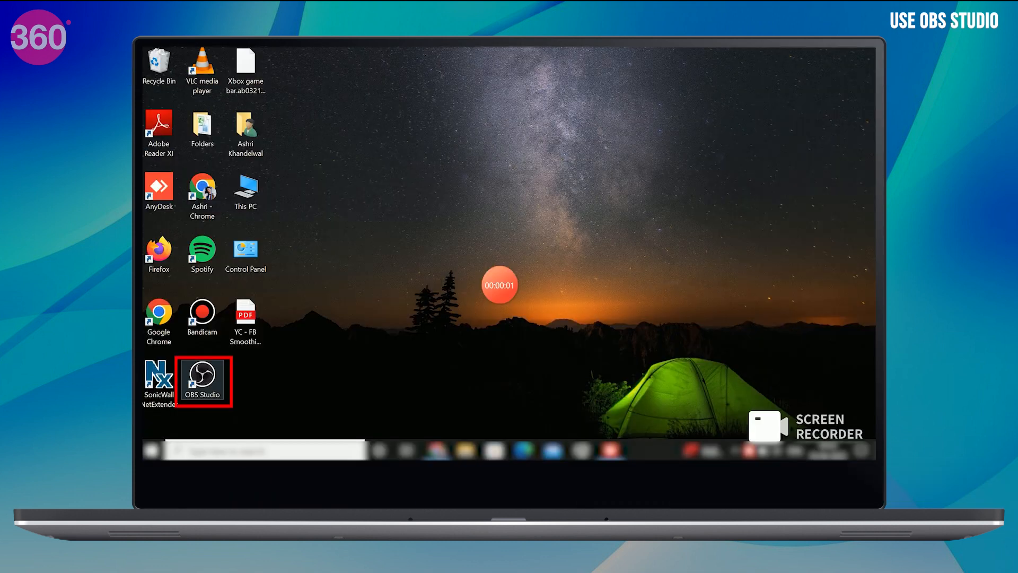
double_click(201, 378)
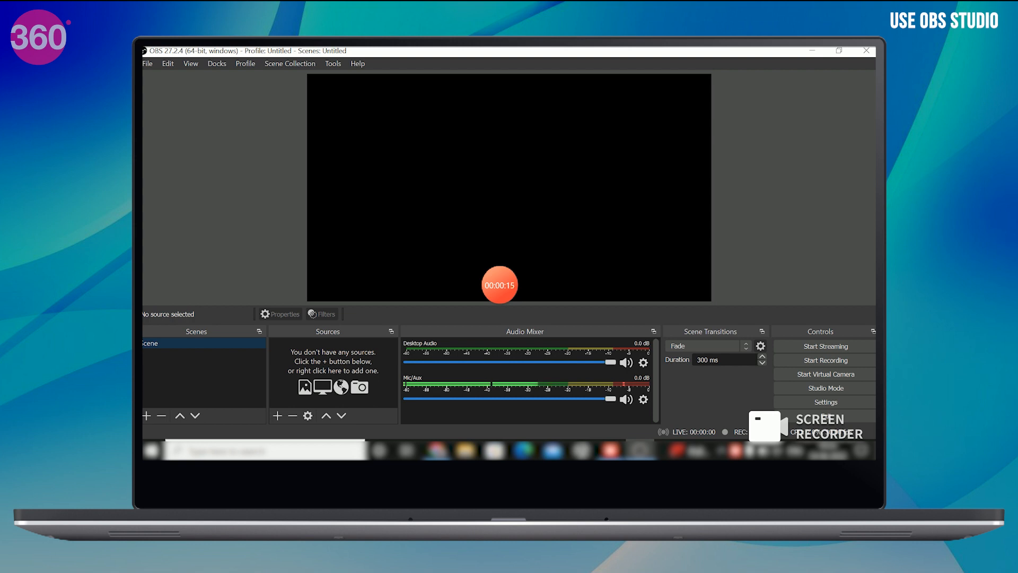
Add Audio Input Capture and Audio Output Capture sources to the OBS scene.
right_click(332, 361)
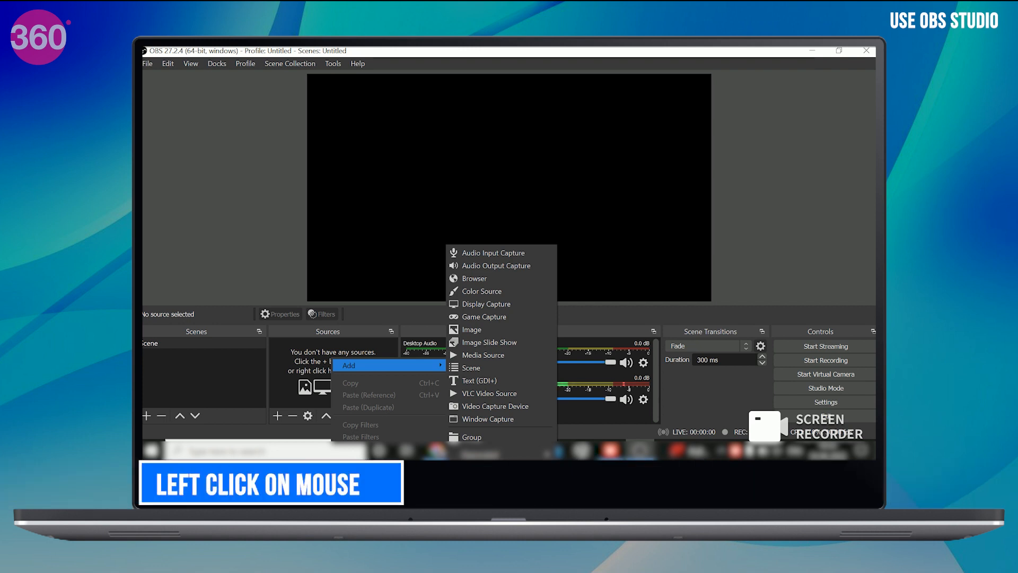
mouse_move(500, 253)
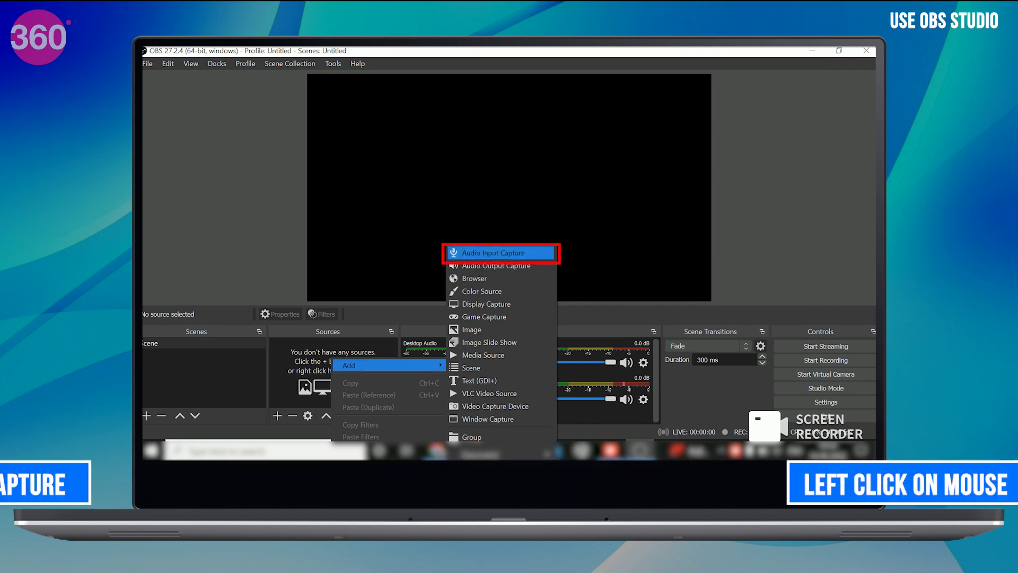
left_click(499, 253)
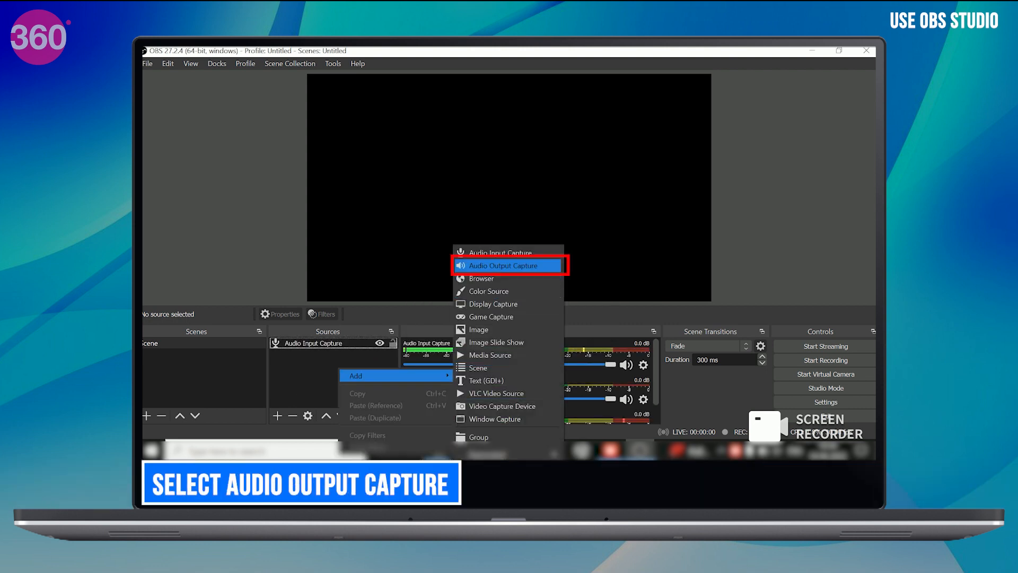
left_click(506, 266)
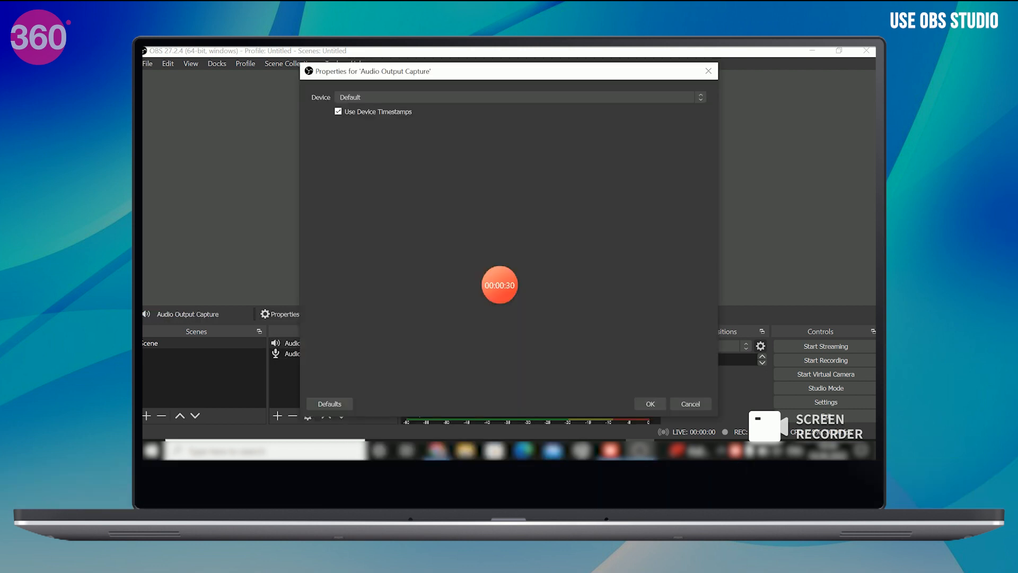
left_click(649, 403)
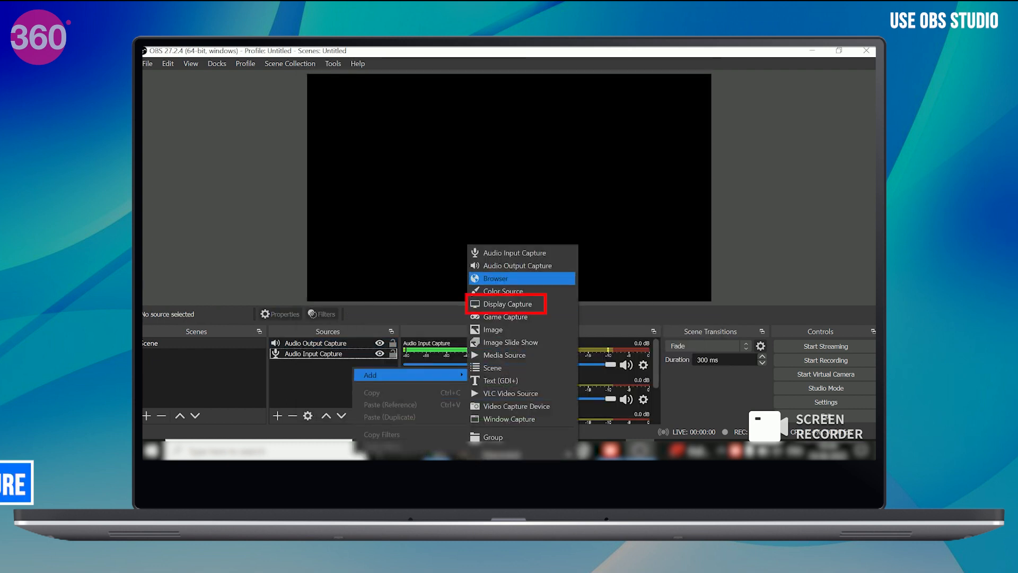
Add a Display Capture source showing the full desktop in the preview.
left_click(508, 304)
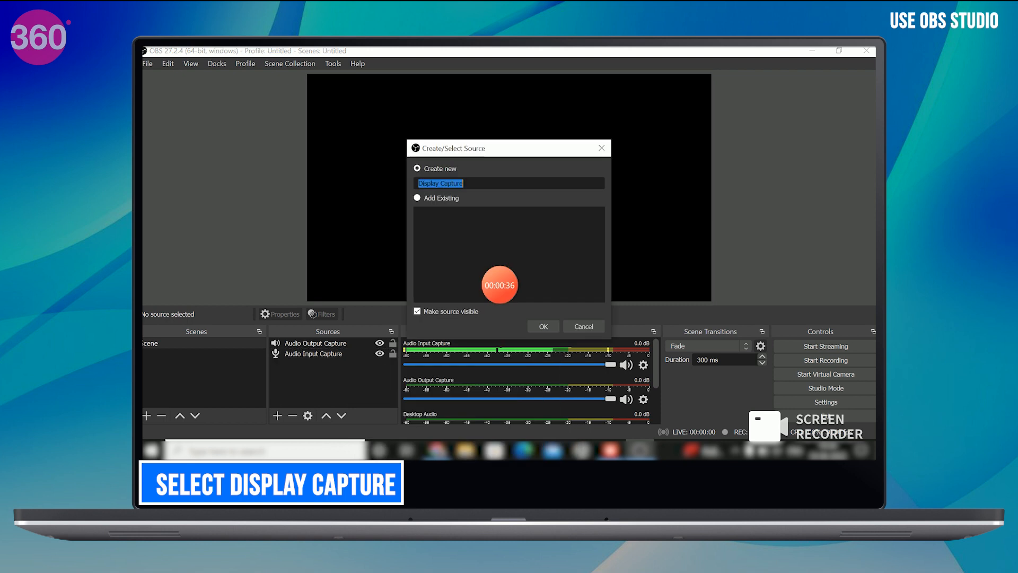
left_click(544, 326)
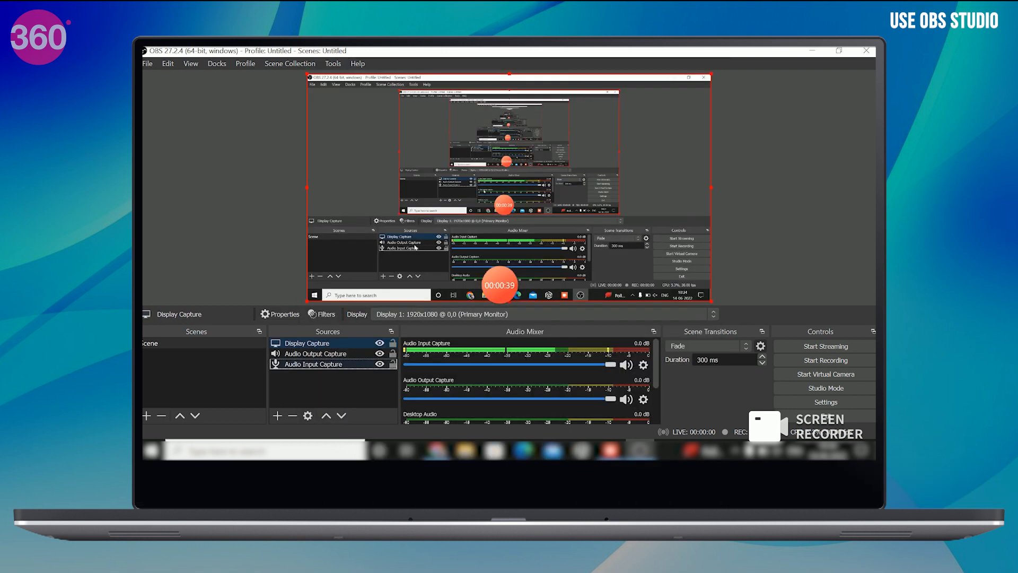
right_click(324, 380)
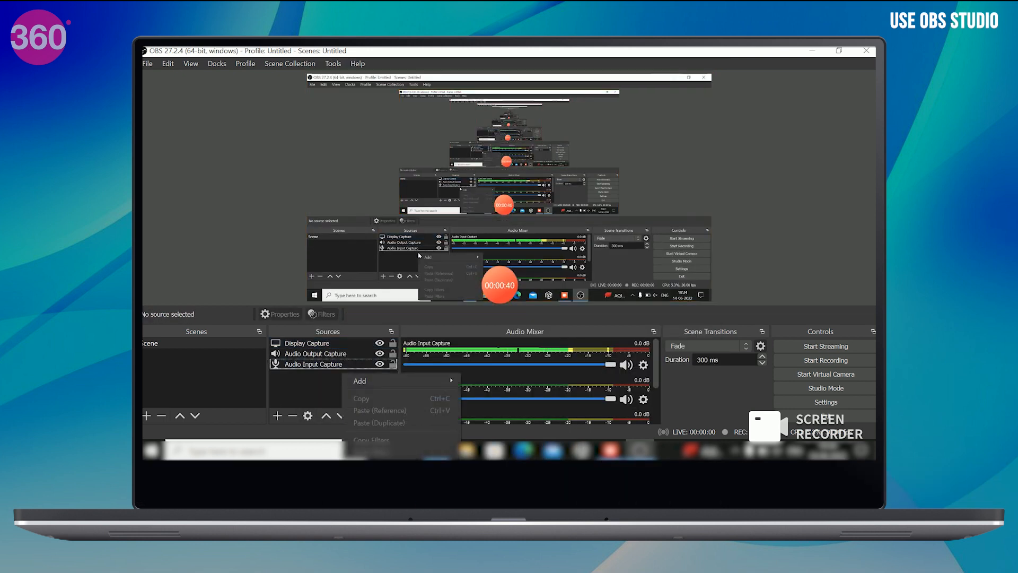
left_click(359, 381)
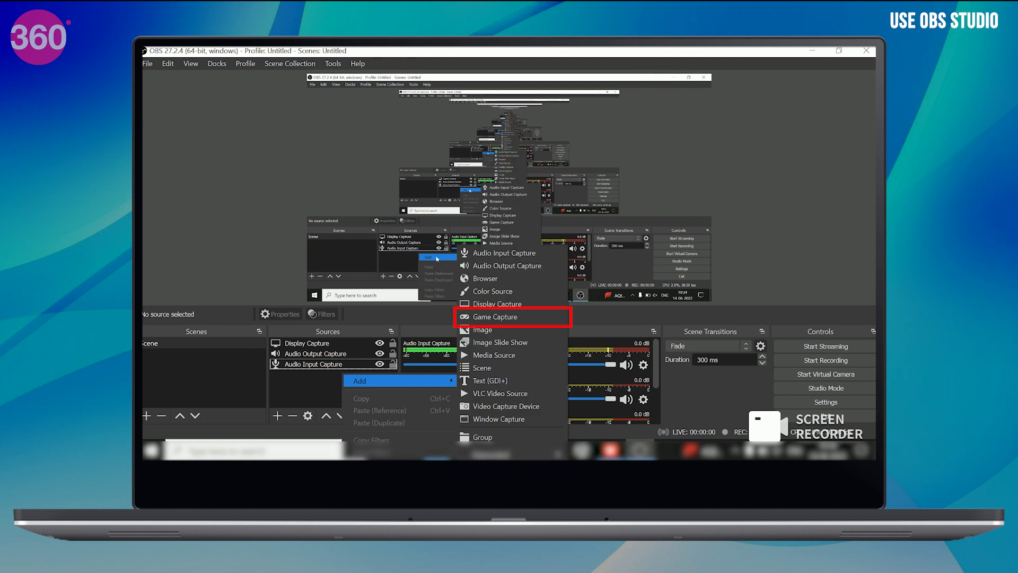
mouse_move(497, 318)
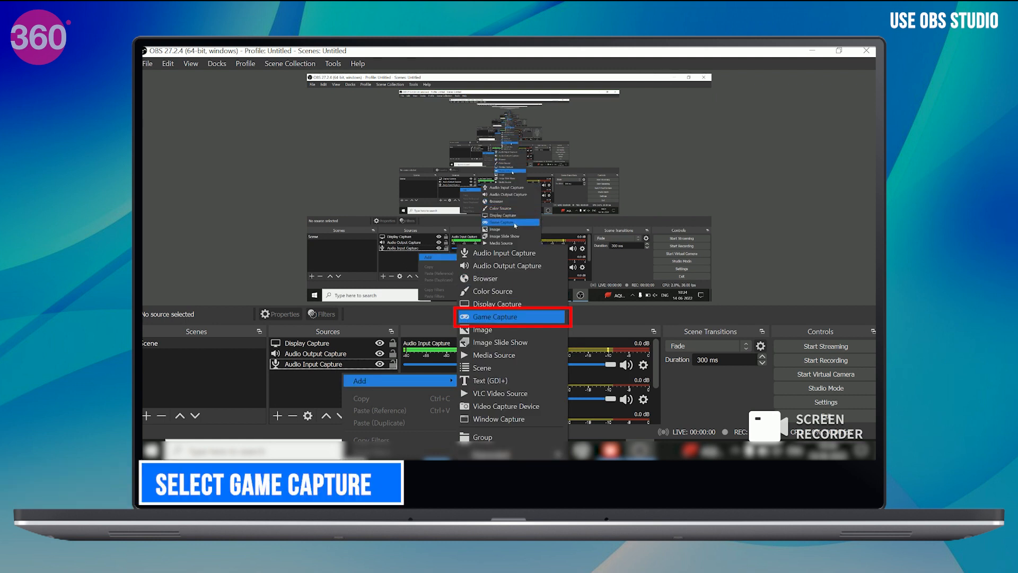
mouse_move(490, 381)
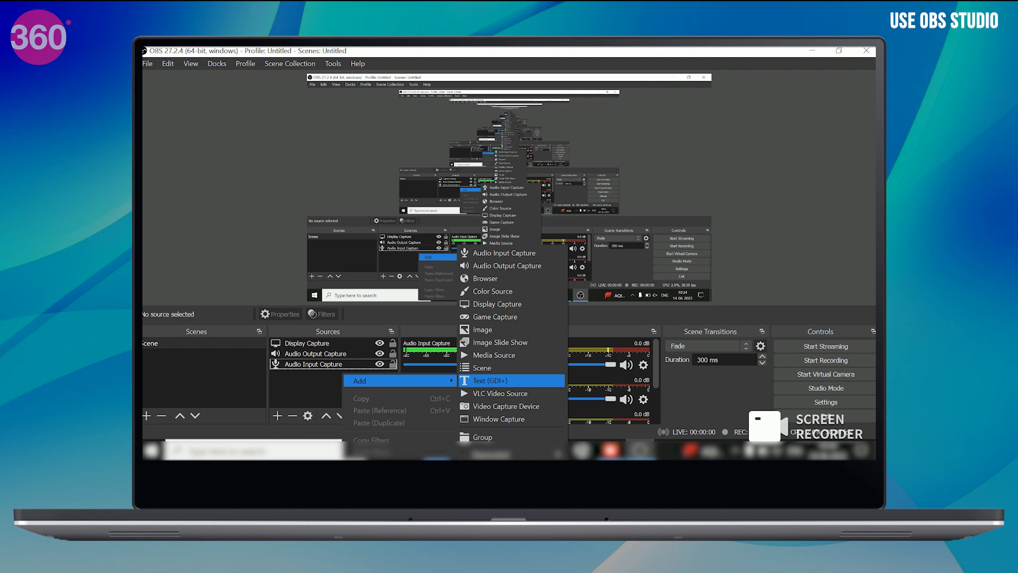
mouse_move(495, 355)
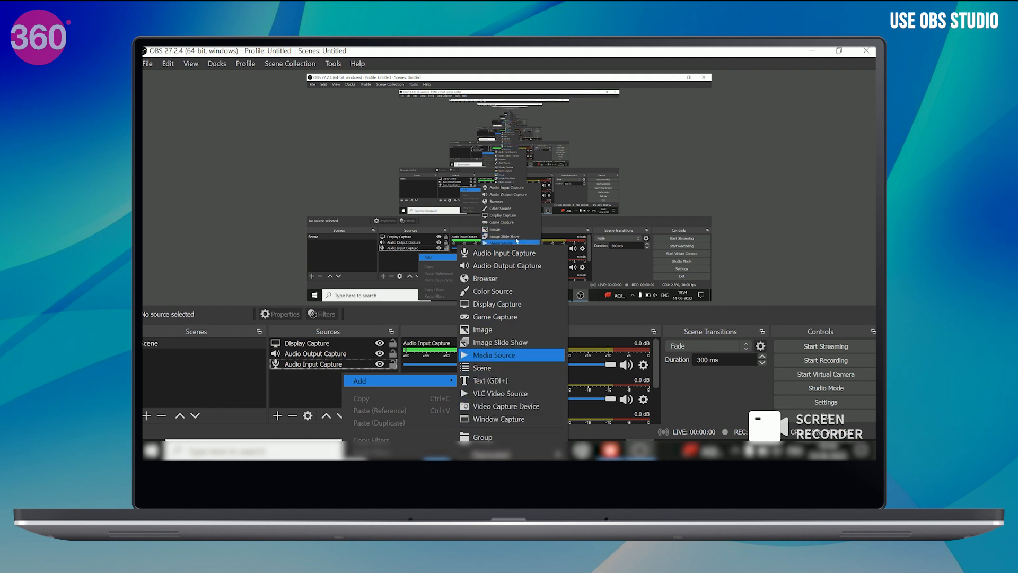
mouse_move(482, 368)
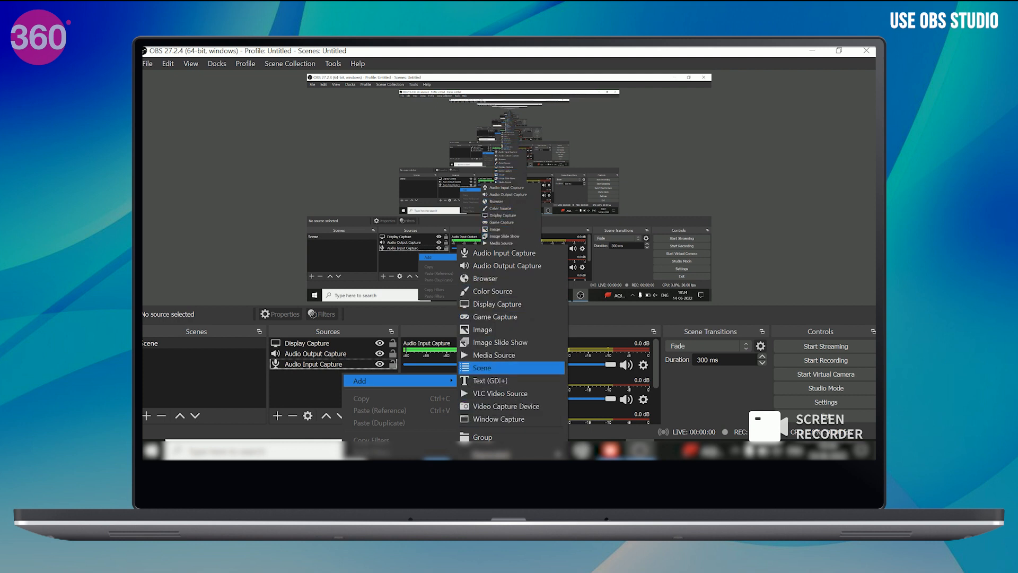
Add a Game Capture source, record a short clip, stop it, and head to File for saved recordings.
left_click(498, 304)
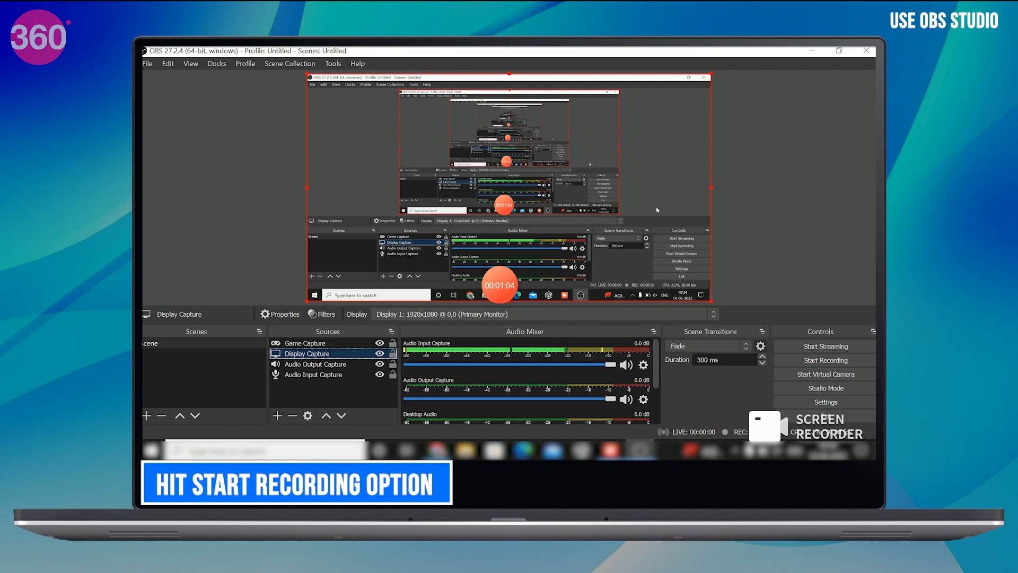
left_click(825, 359)
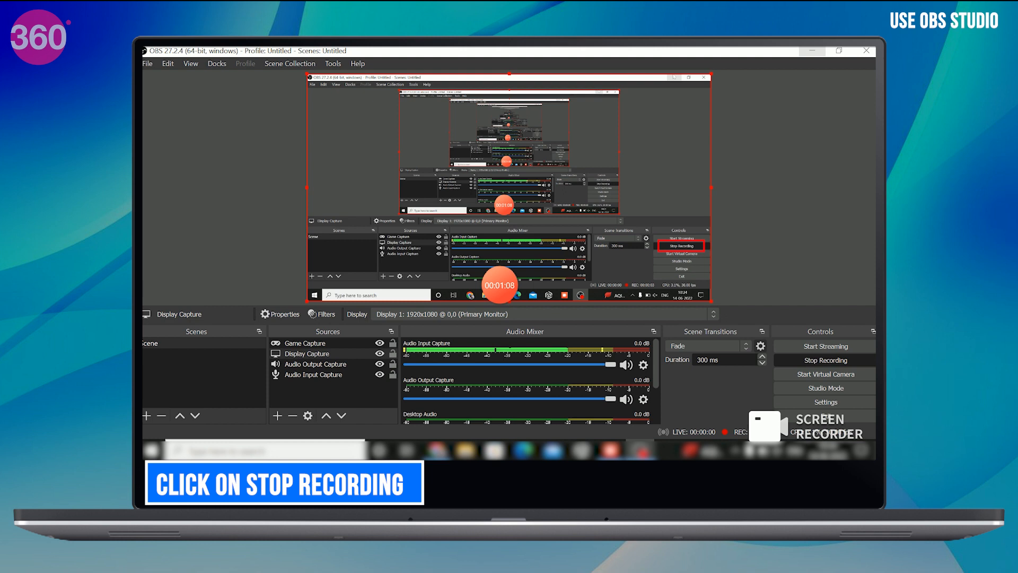
left_click(825, 359)
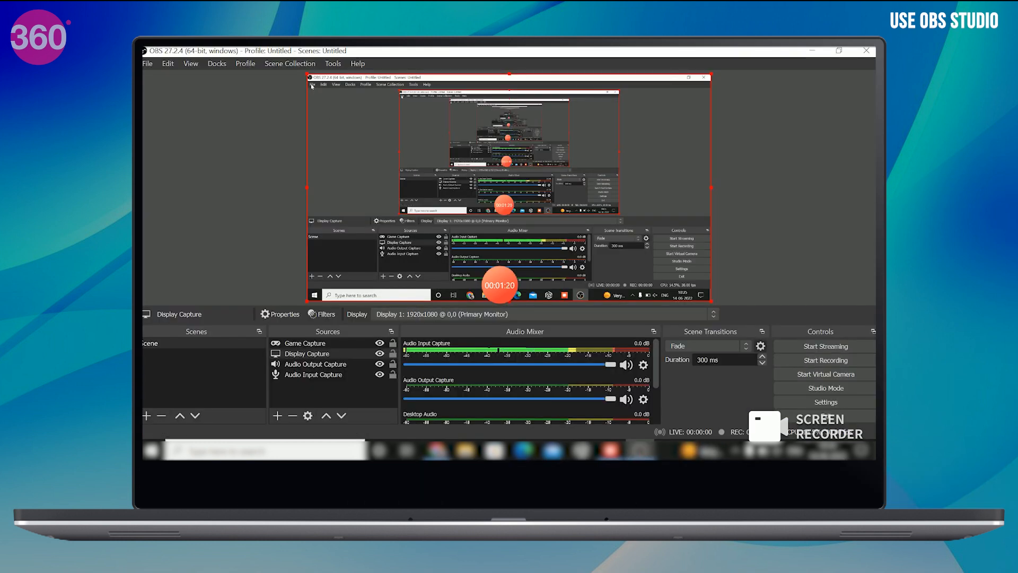
left_click(146, 63)
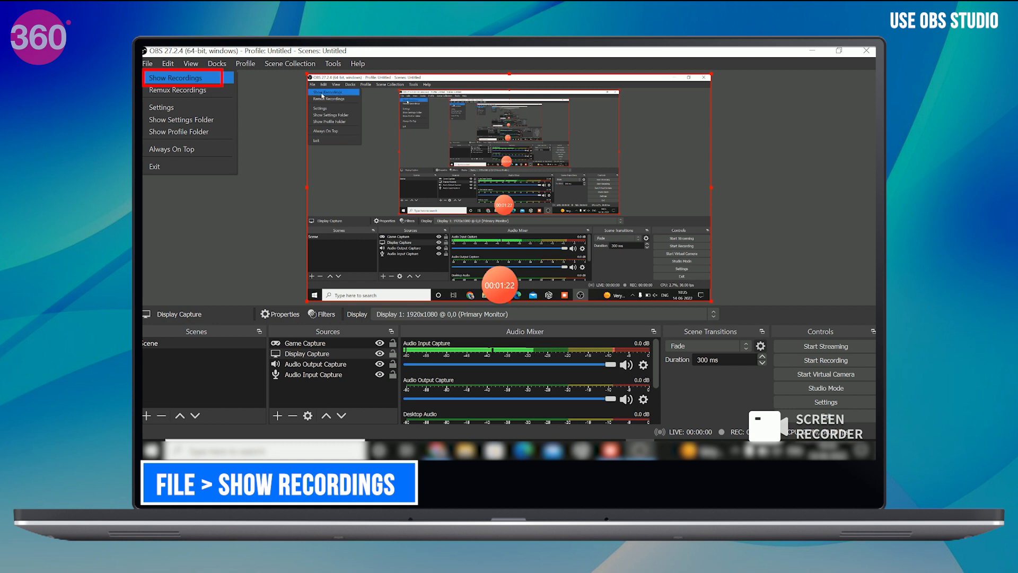